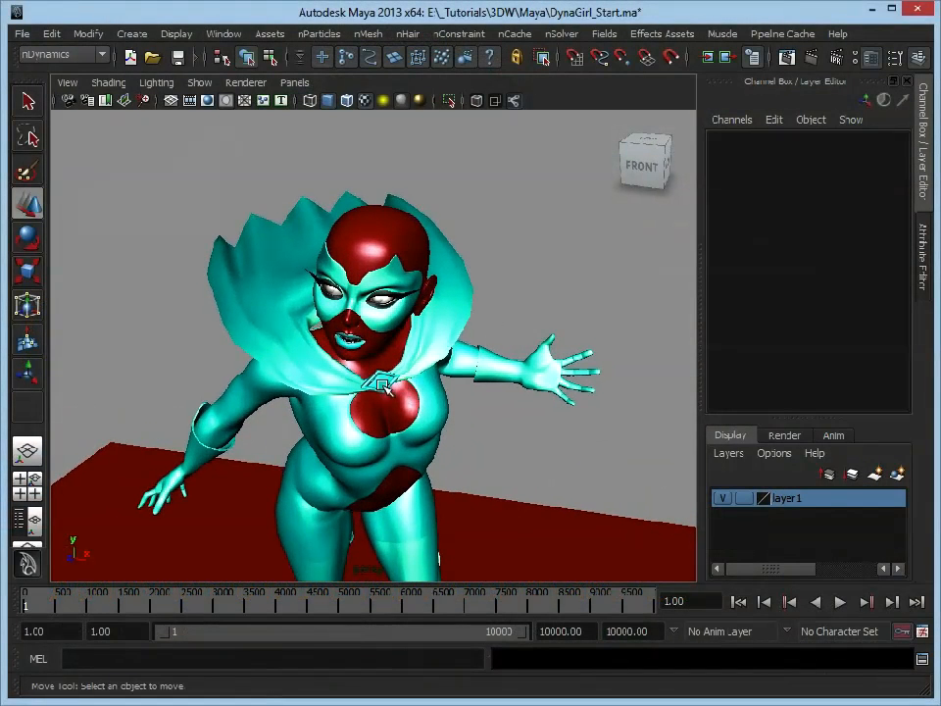
mouse_move(443, 306)
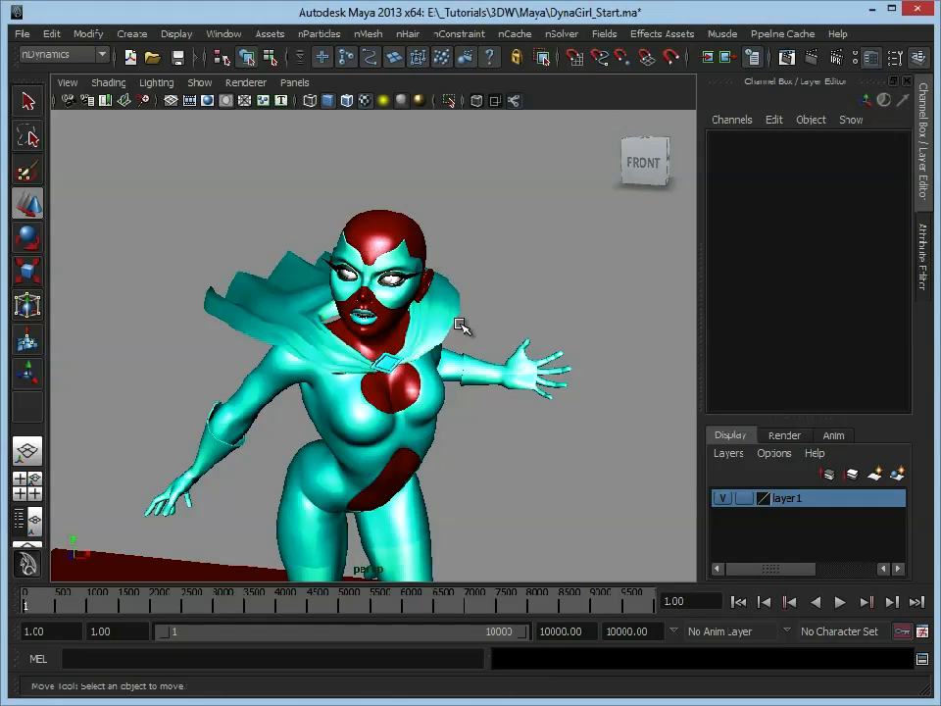
mouse_move(517, 266)
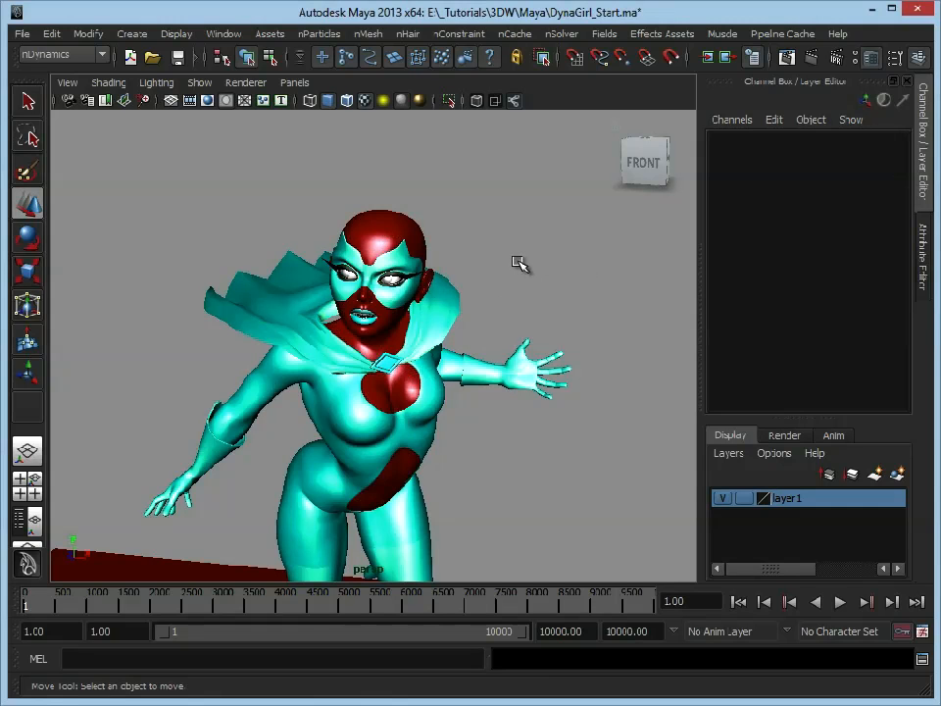
mouse_move(843, 602)
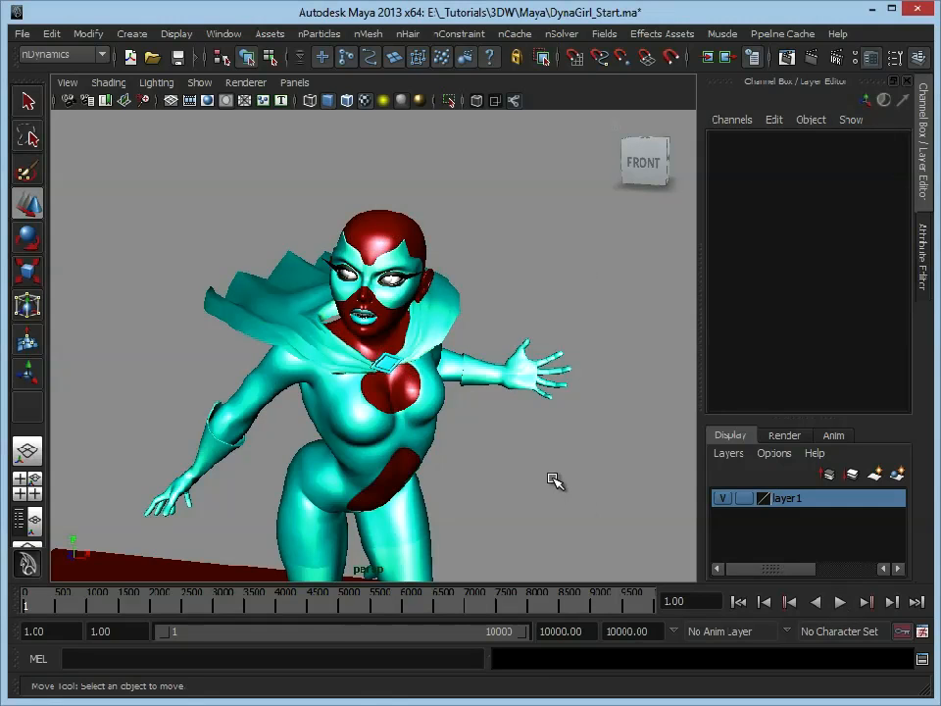
mouse_move(267, 337)
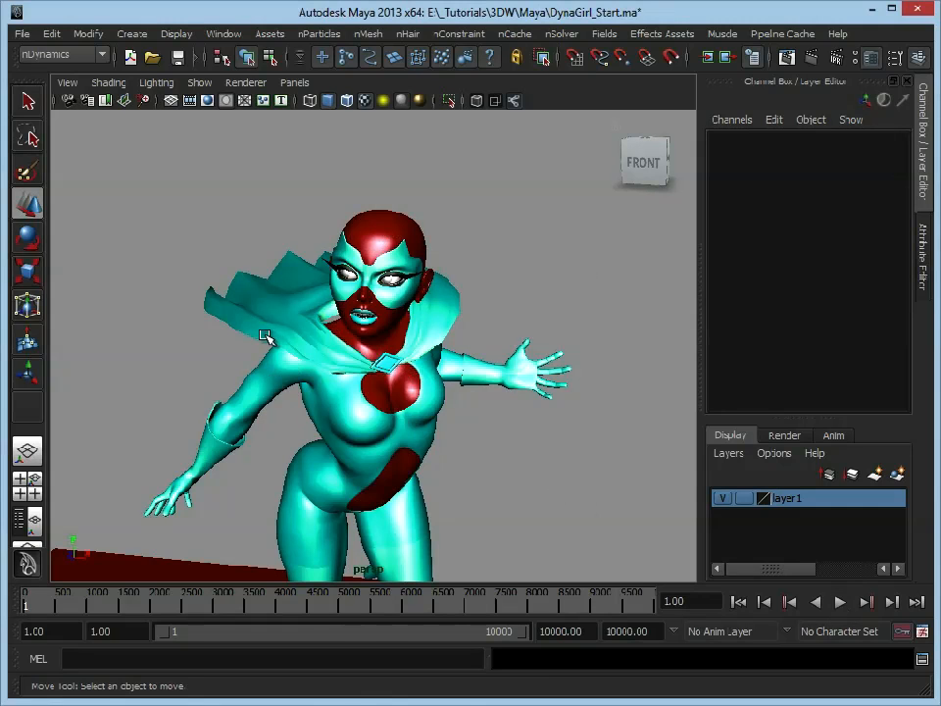
mouse_move(259, 326)
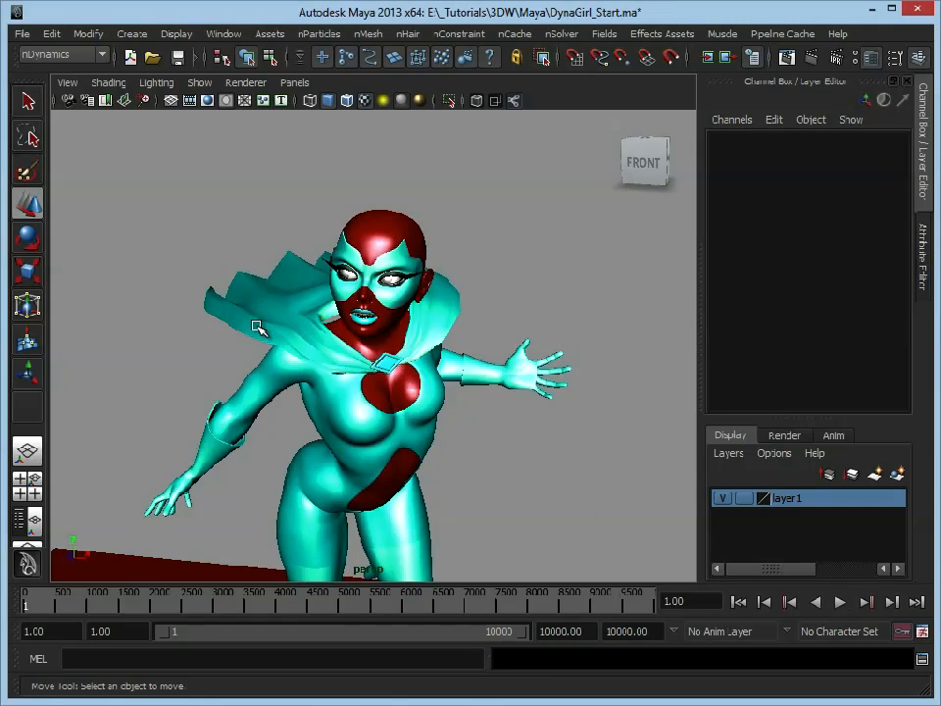
mouse_move(251, 341)
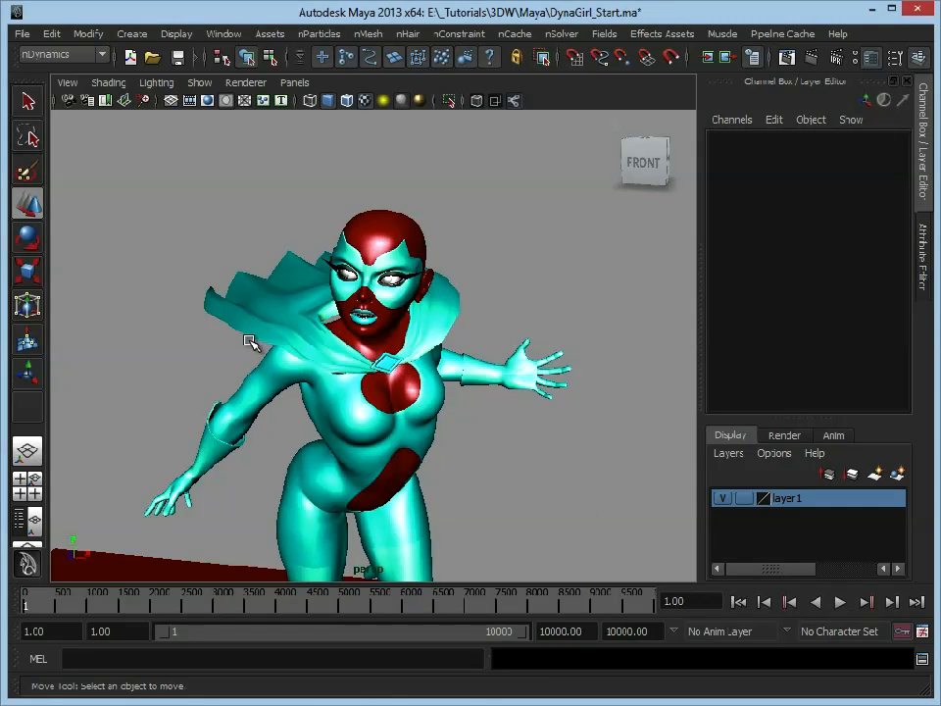
mouse_move(525, 223)
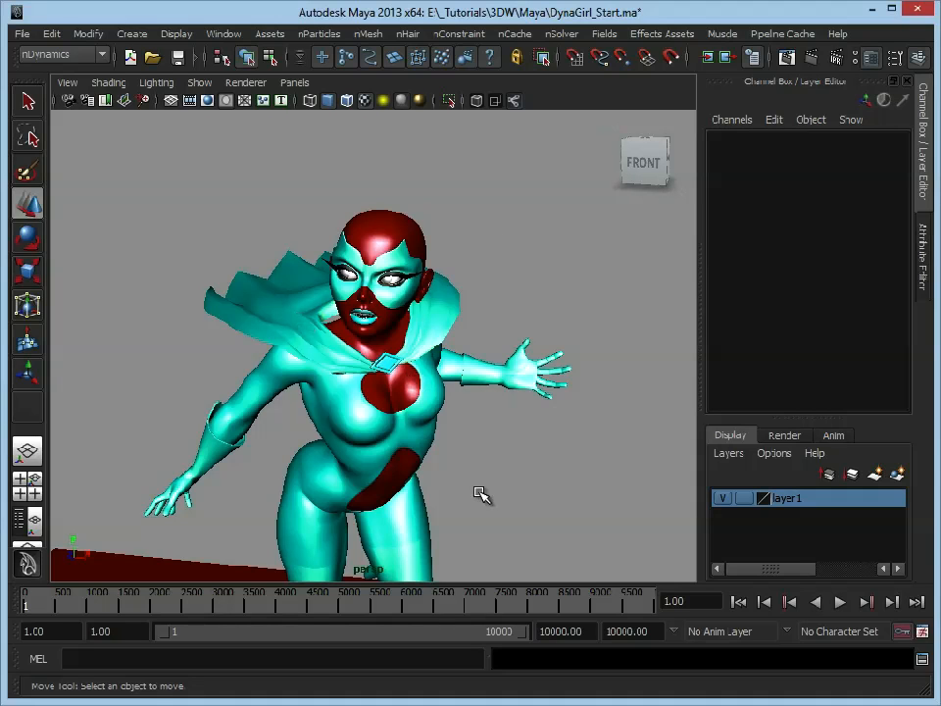
mouse_move(502, 477)
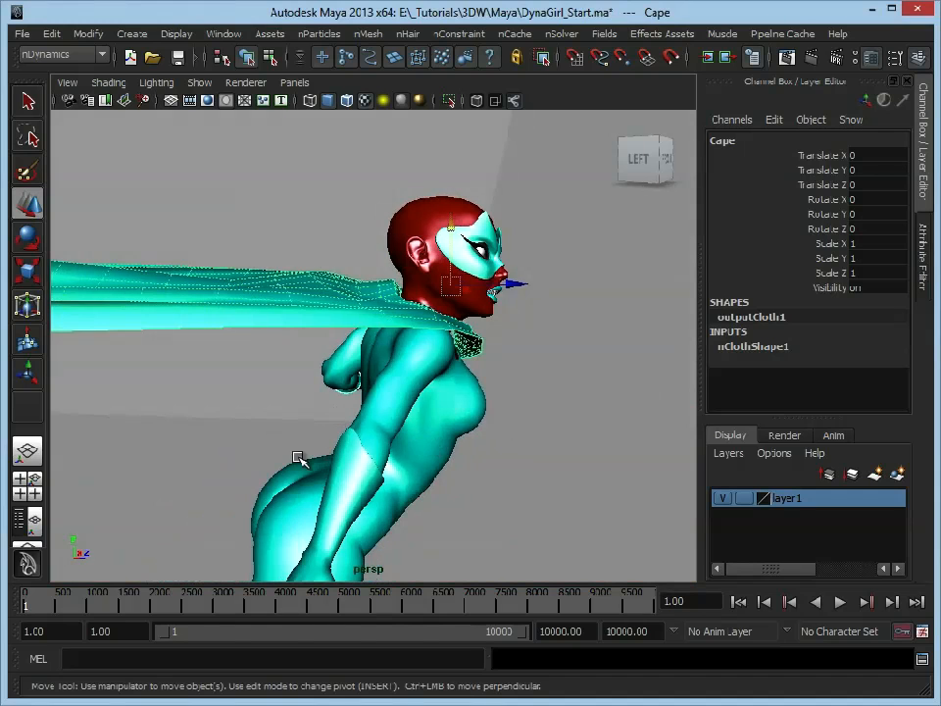
- Orbit around DynaGirl to view the selected cape nCloth from the side and front
drag(298, 459, 321, 376)
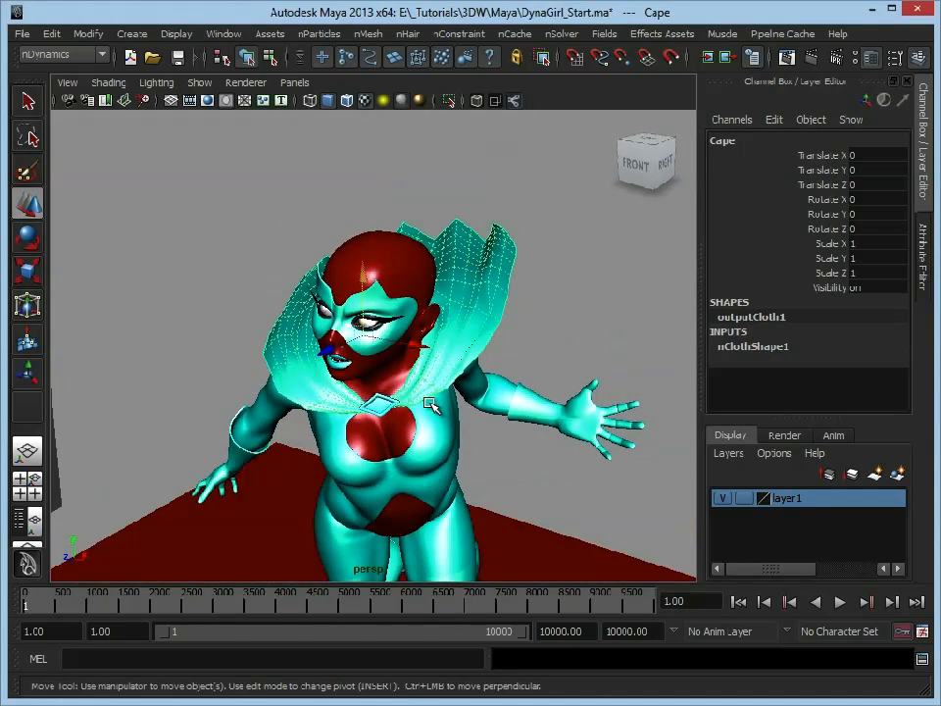
drag(431, 402, 500, 330)
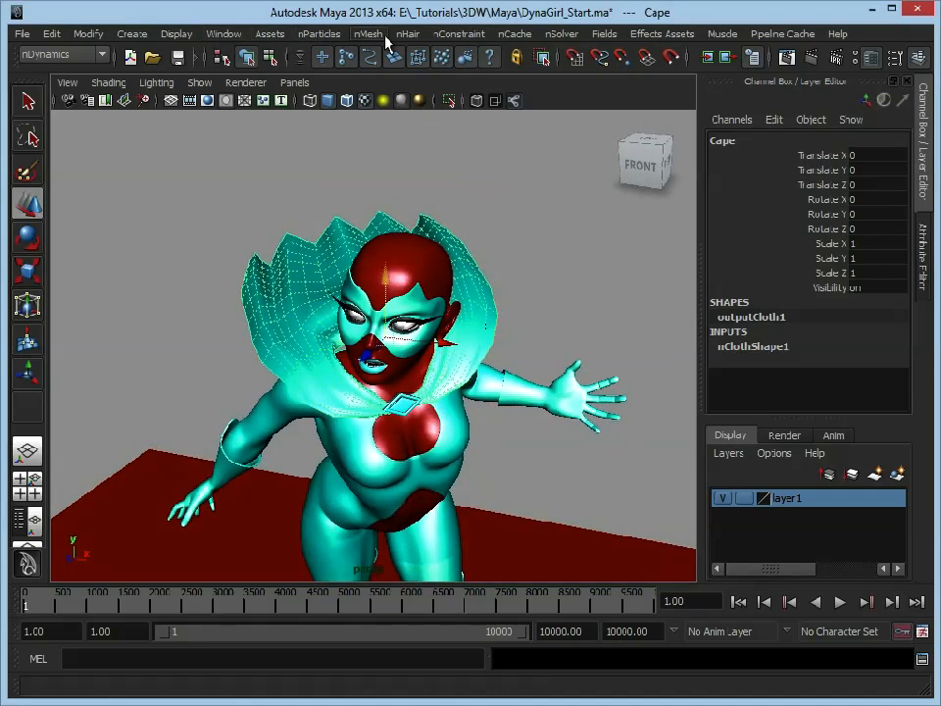
- Bring up the nConstraint menu listing constraint types for the selected cape
click(457, 33)
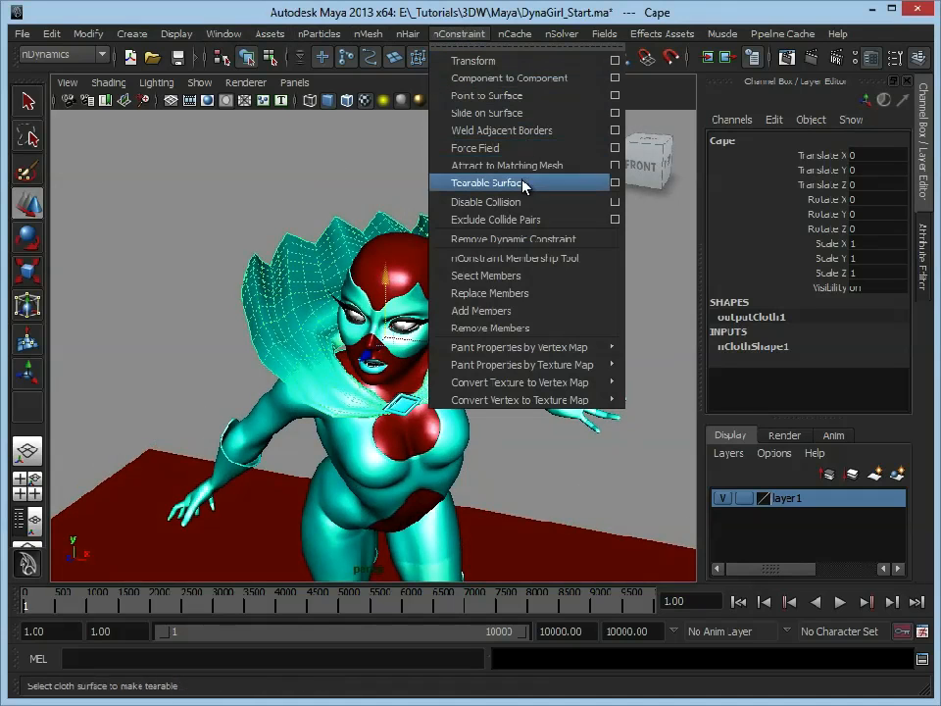
mouse_move(518, 184)
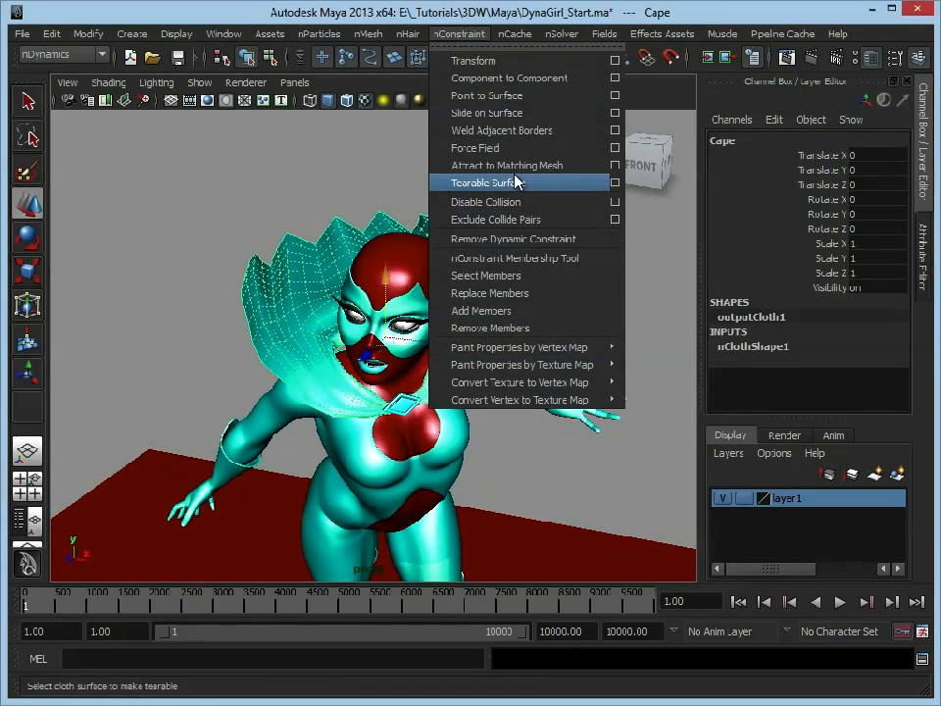
mouse_move(506, 165)
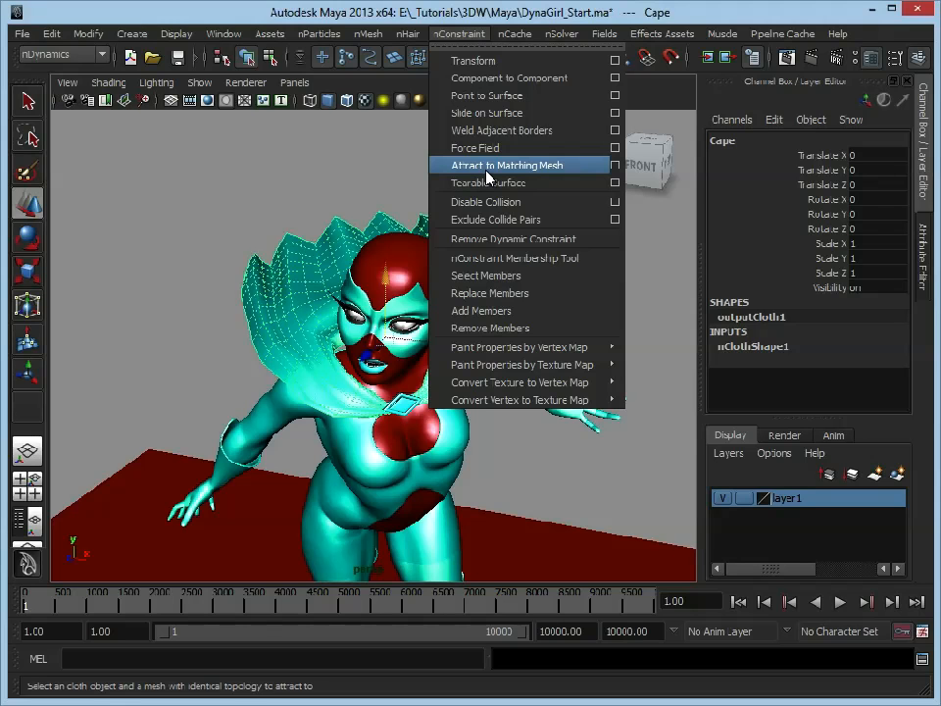
mouse_move(510, 88)
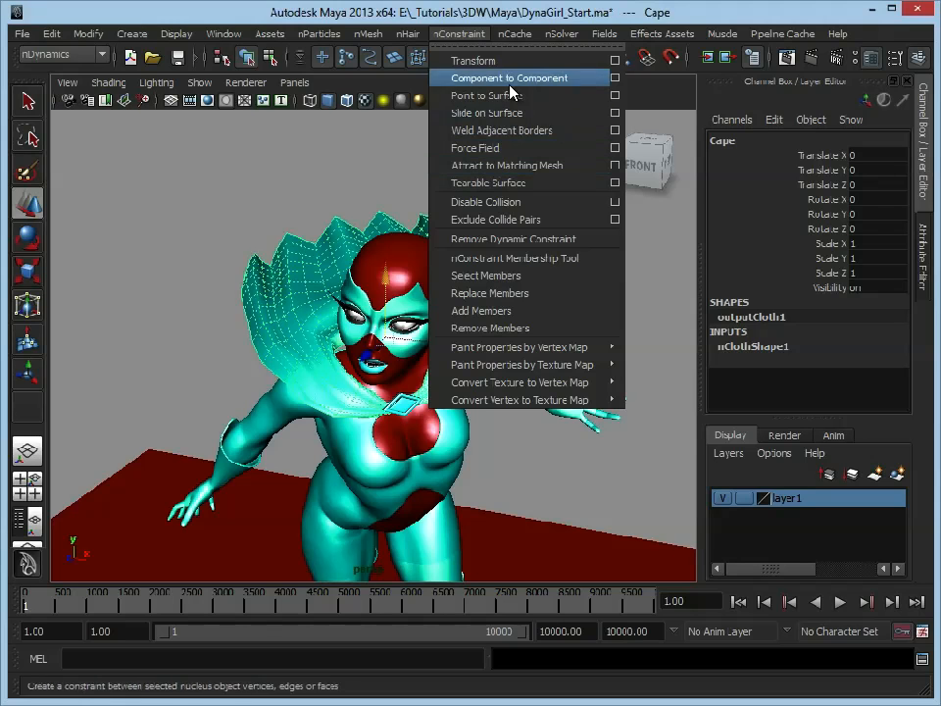
mouse_move(496, 78)
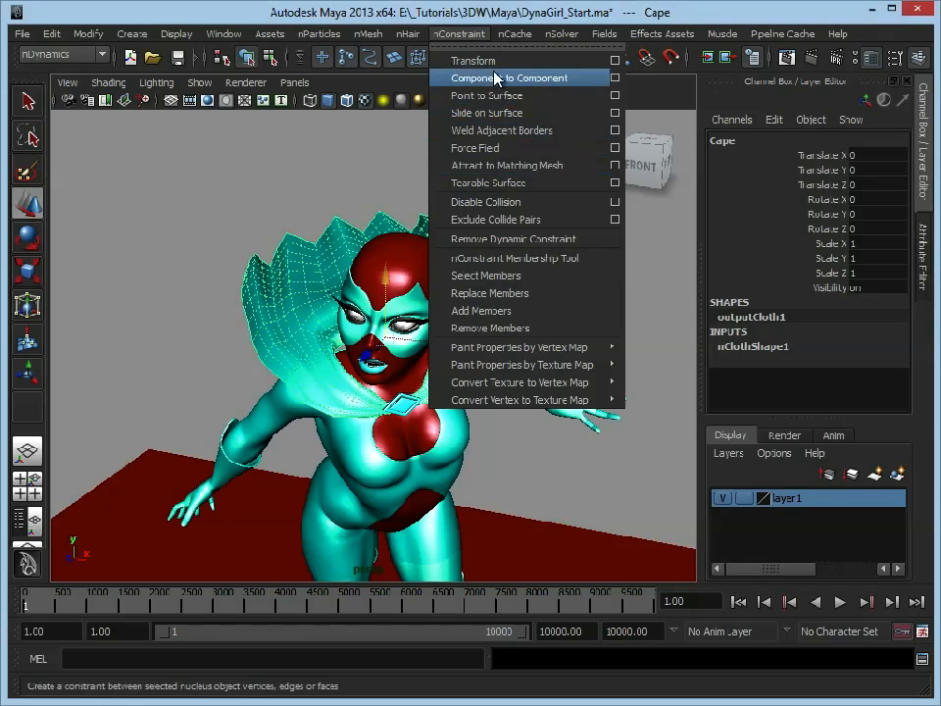
mouse_move(487, 58)
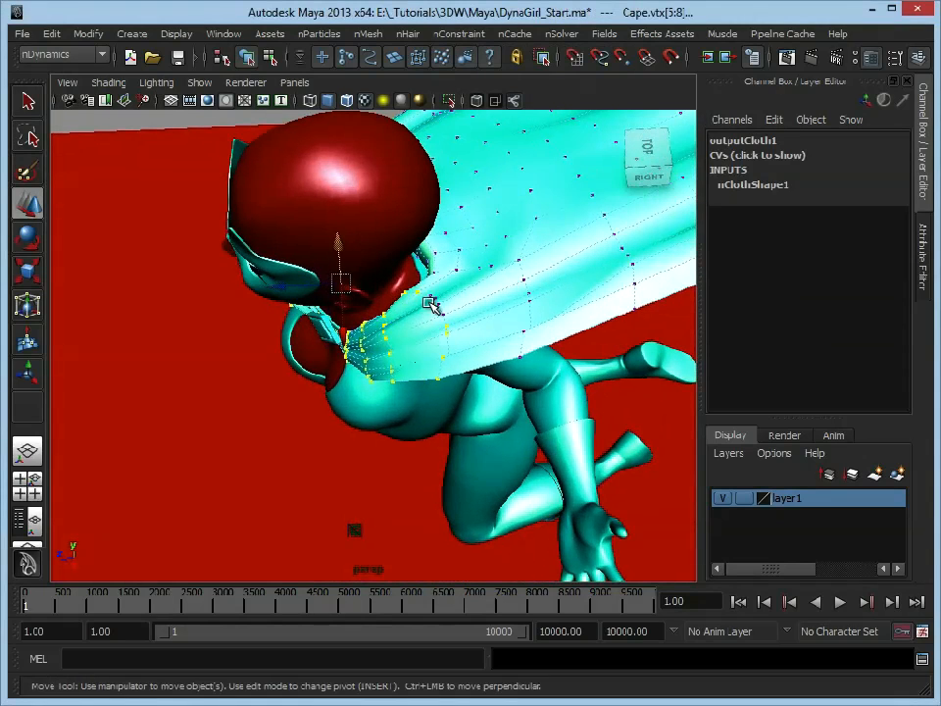
- Select the cape vertices along the neckline and bring up the nConstraint types
drag(431, 304, 400, 396)
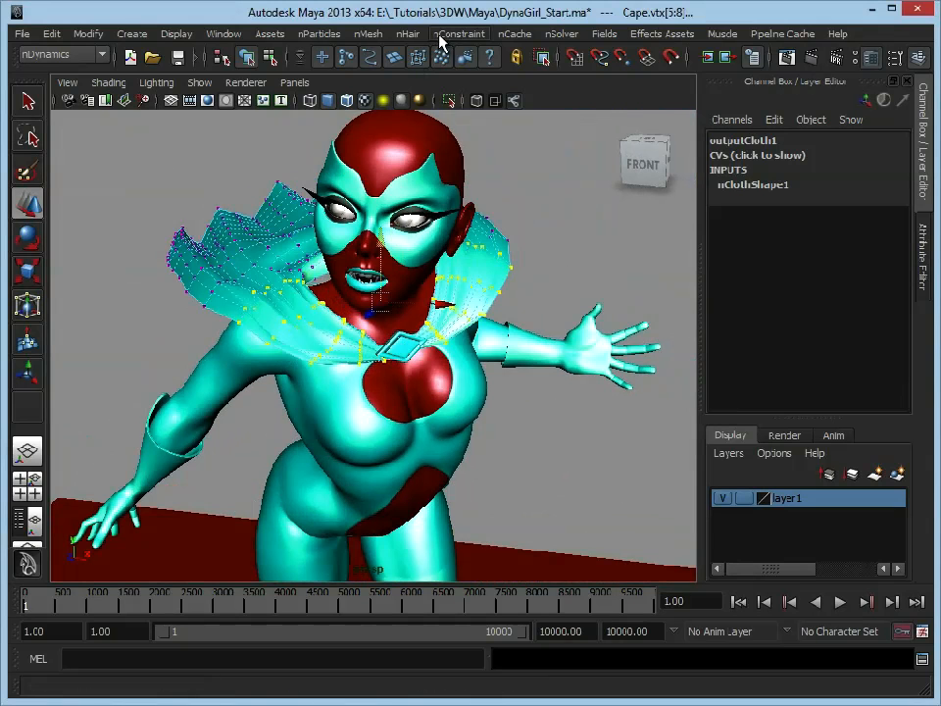
click(451, 33)
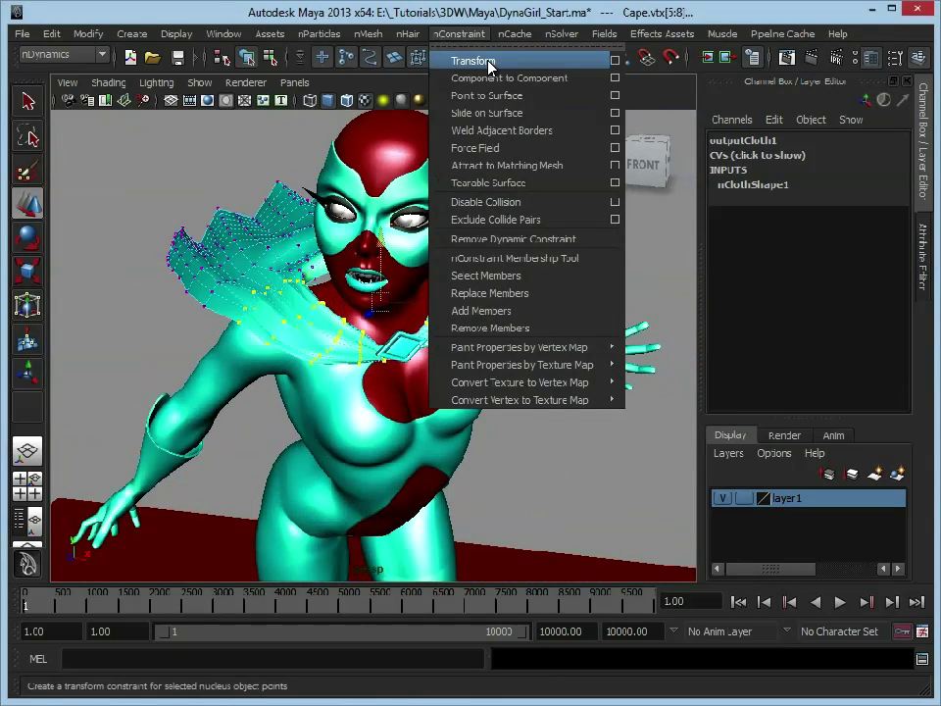
- Create a Transform constraint (dynamicConstraint1) on the cape's neckline vertices
click(479, 59)
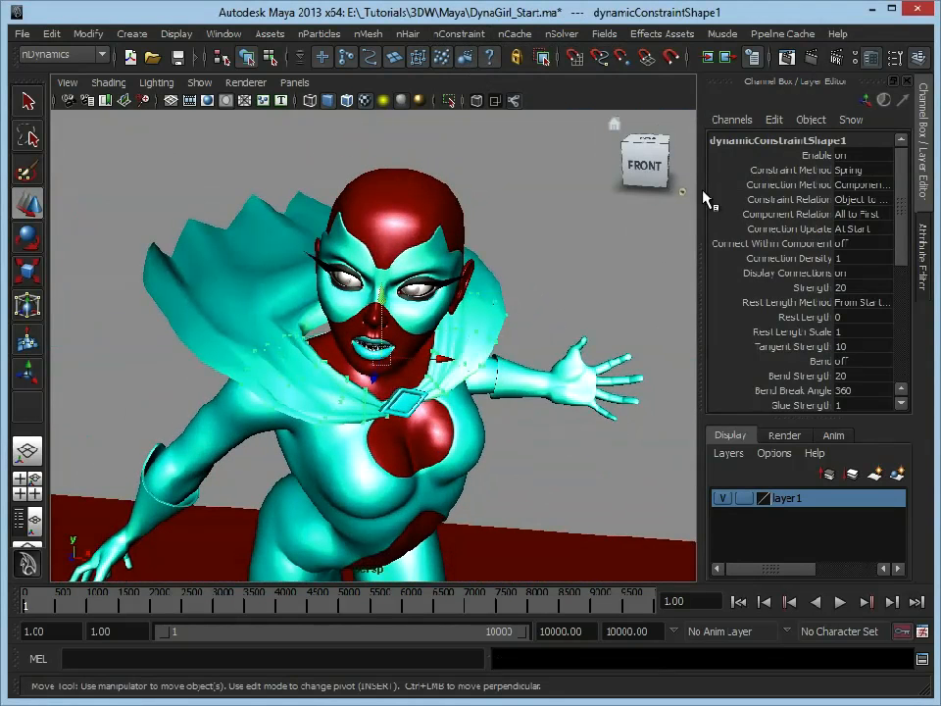
mouse_move(841, 147)
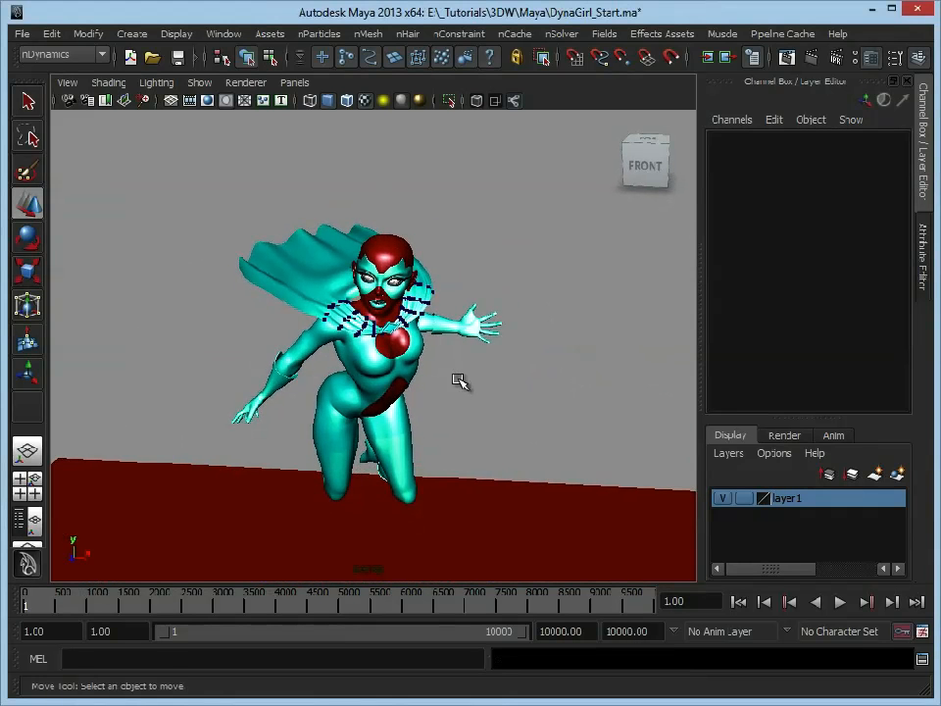
click(820, 604)
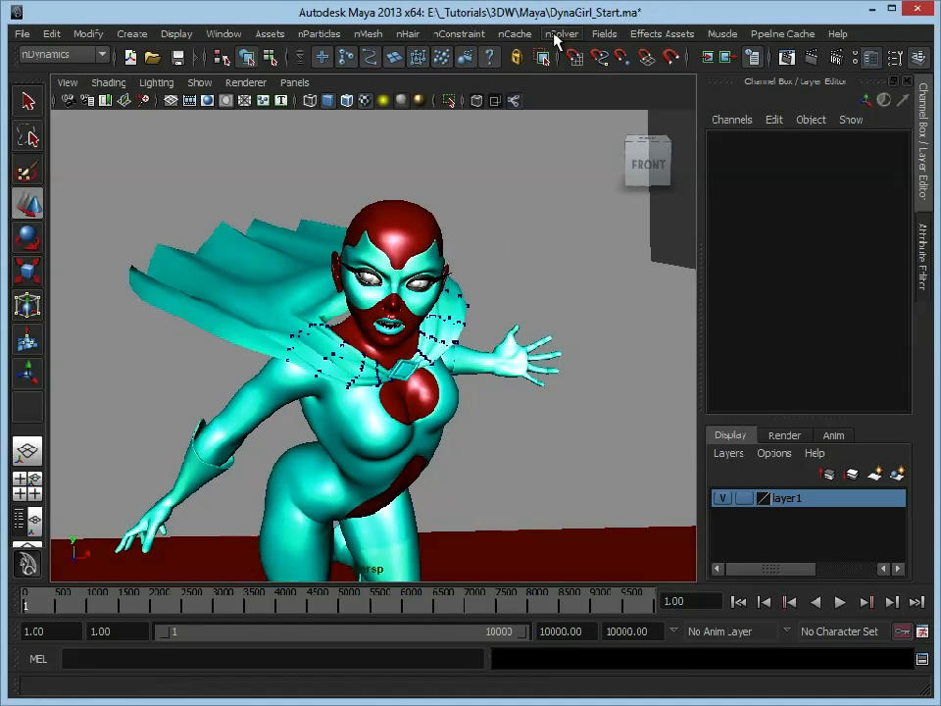
- Tear off the nSolver menu as a floating panel and select dynamicConstraint1
click(564, 33)
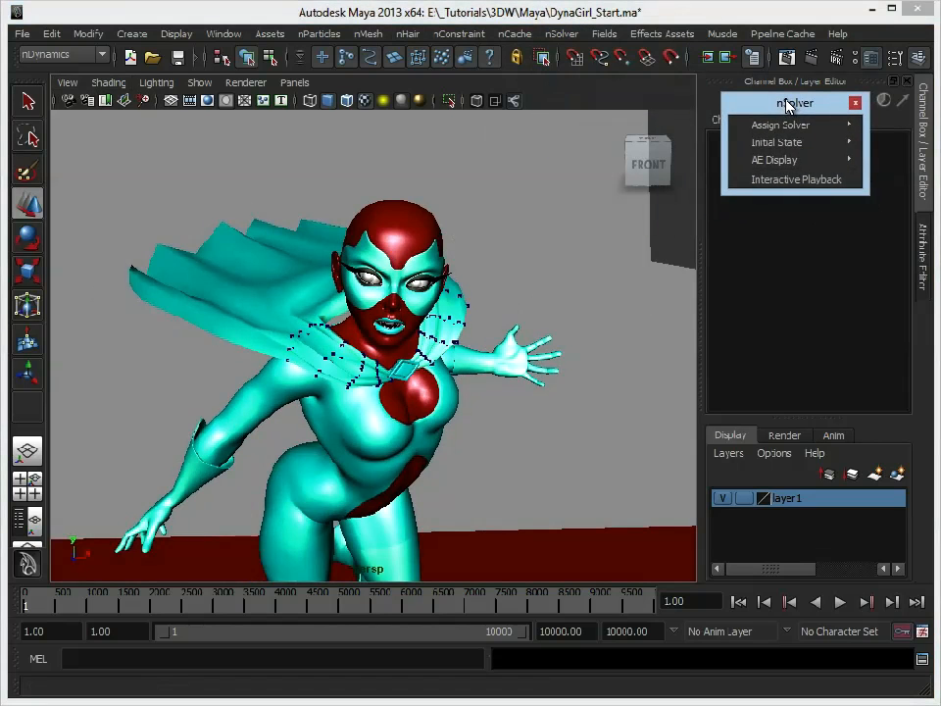
mouse_move(780, 102)
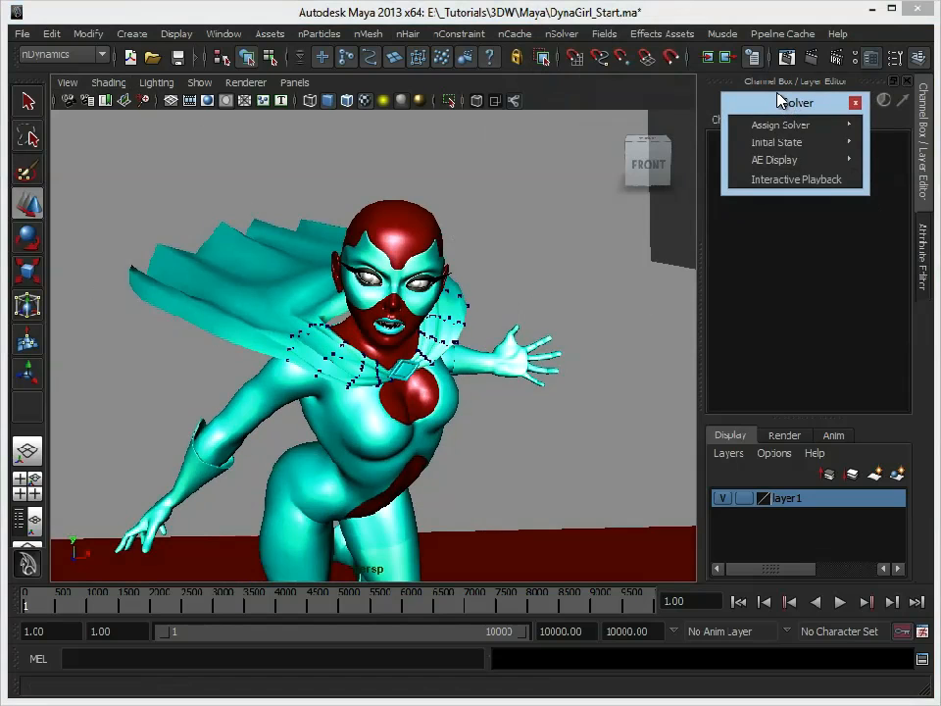
mouse_move(794, 181)
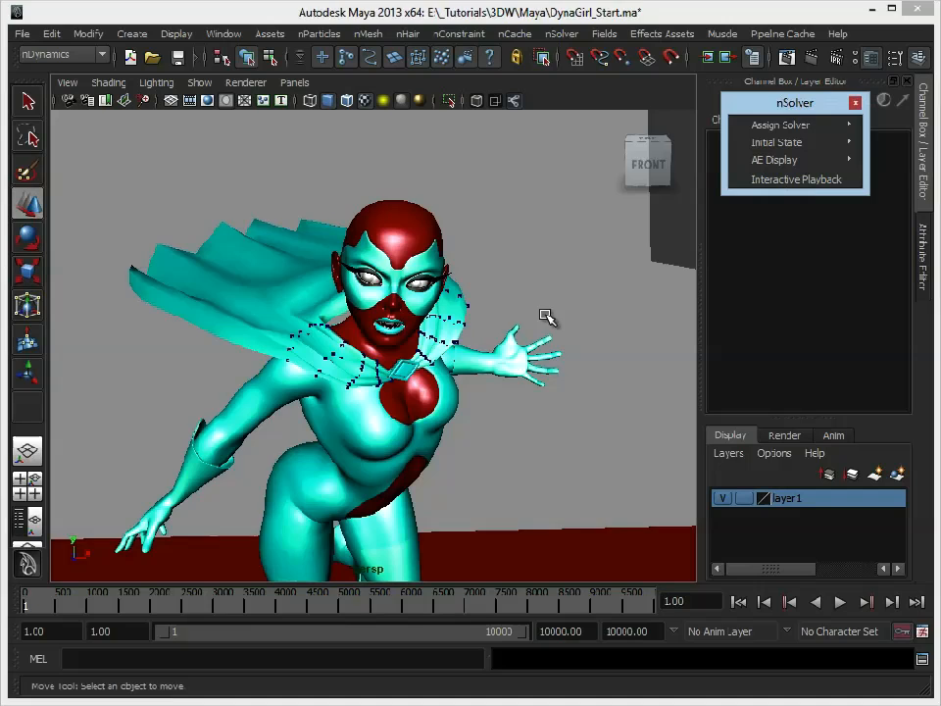
click(794, 178)
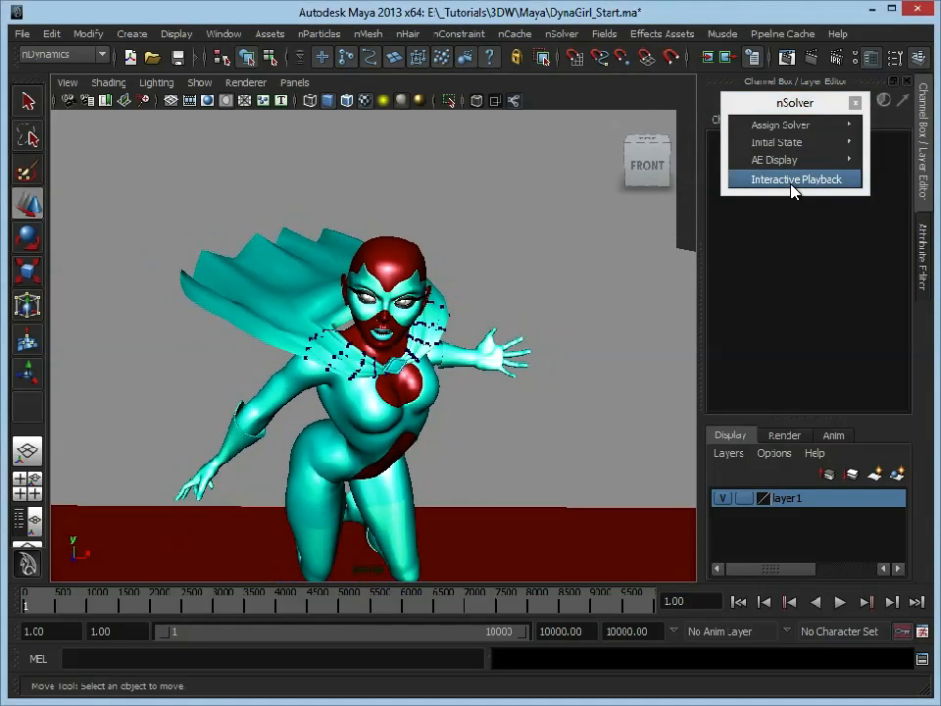
click(794, 178)
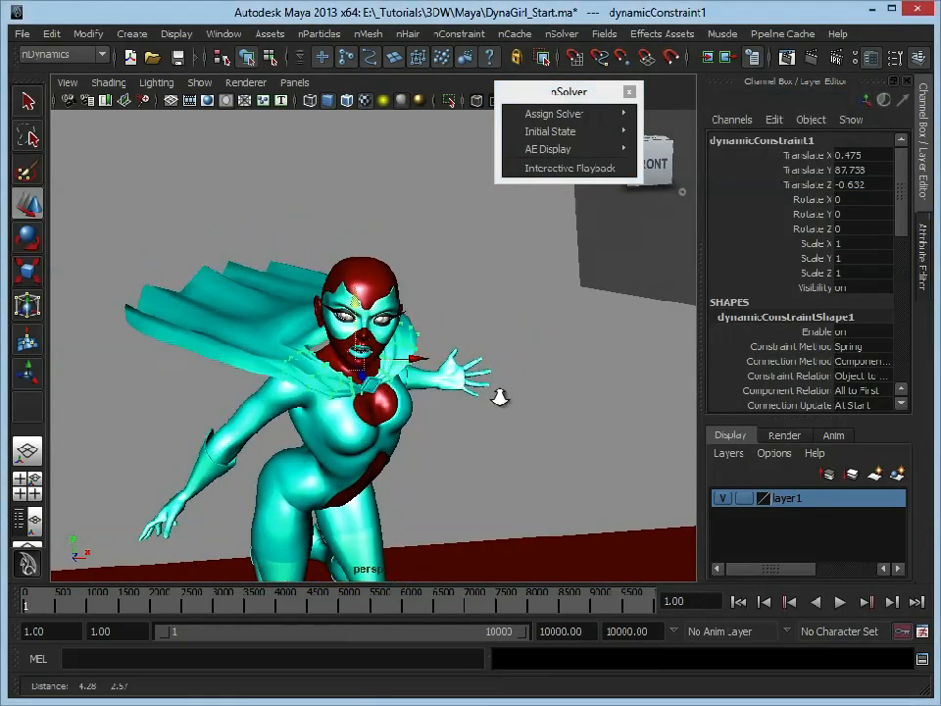
- Run Interactive Playback while moving the shoulder constraint so the cape streams behind, then stop
click(568, 169)
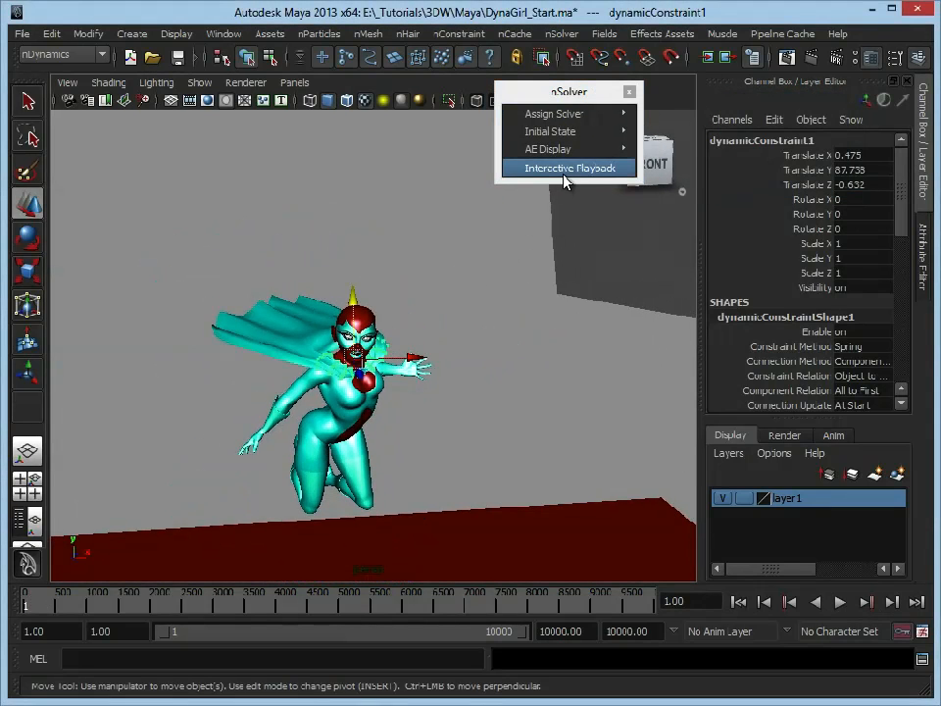
click(567, 168)
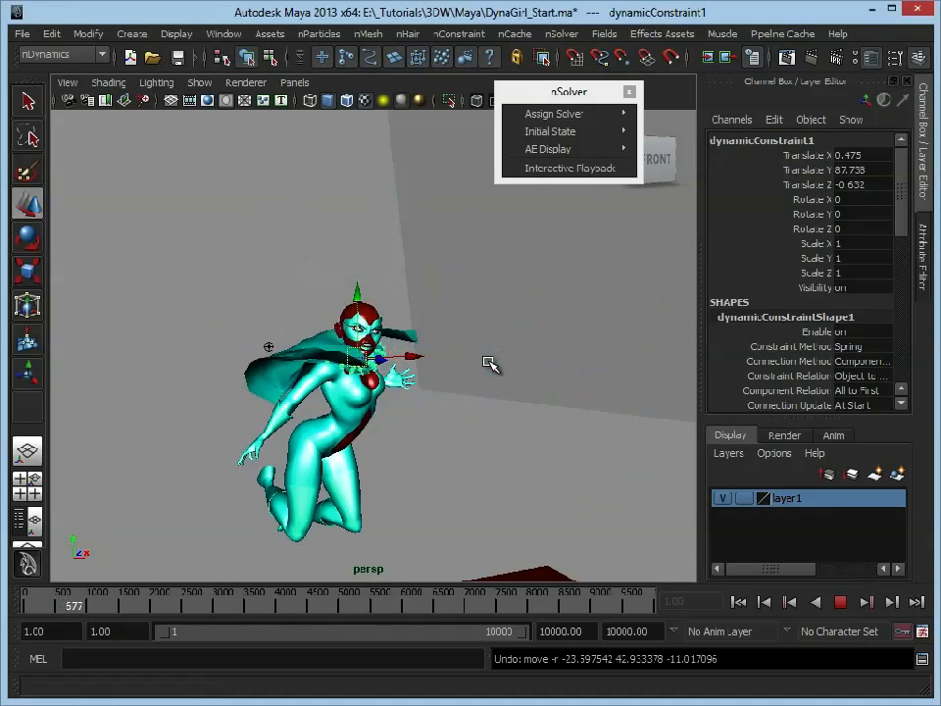
click(841, 603)
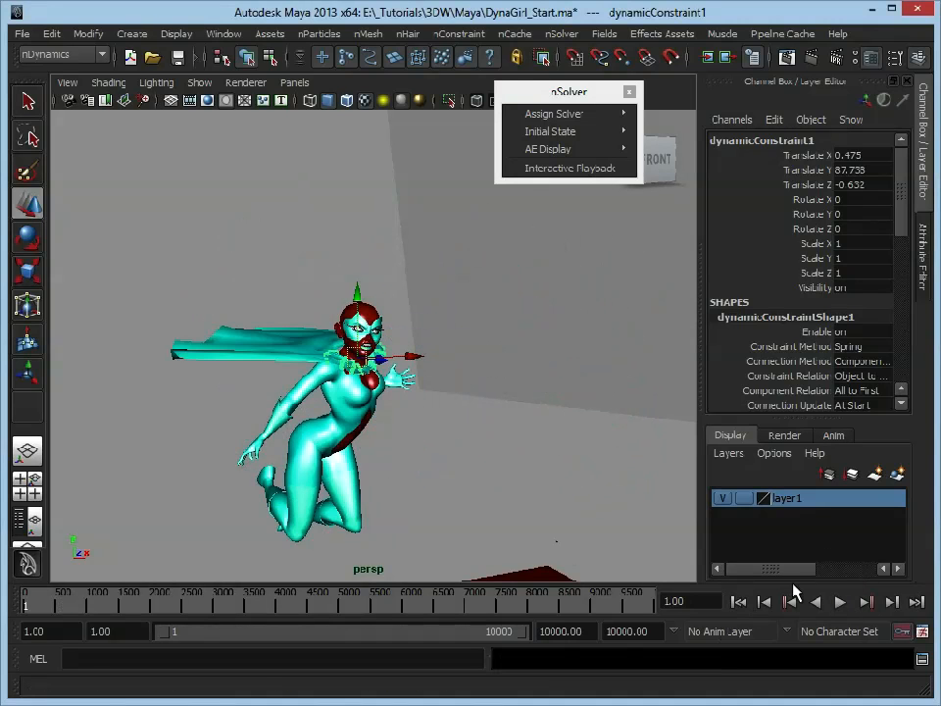
click(847, 604)
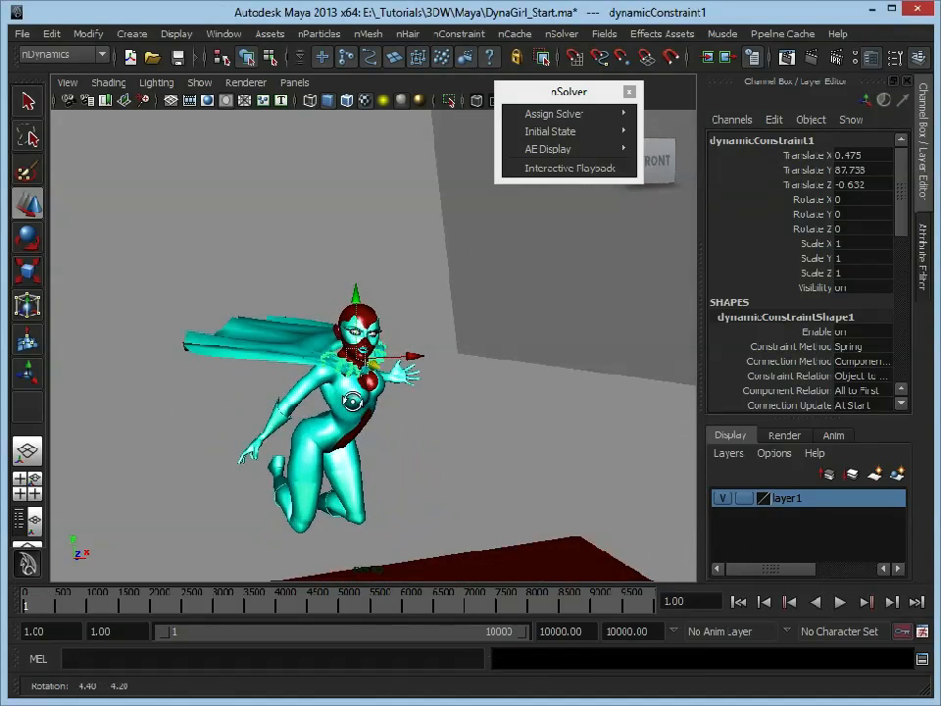
mouse_move(581, 169)
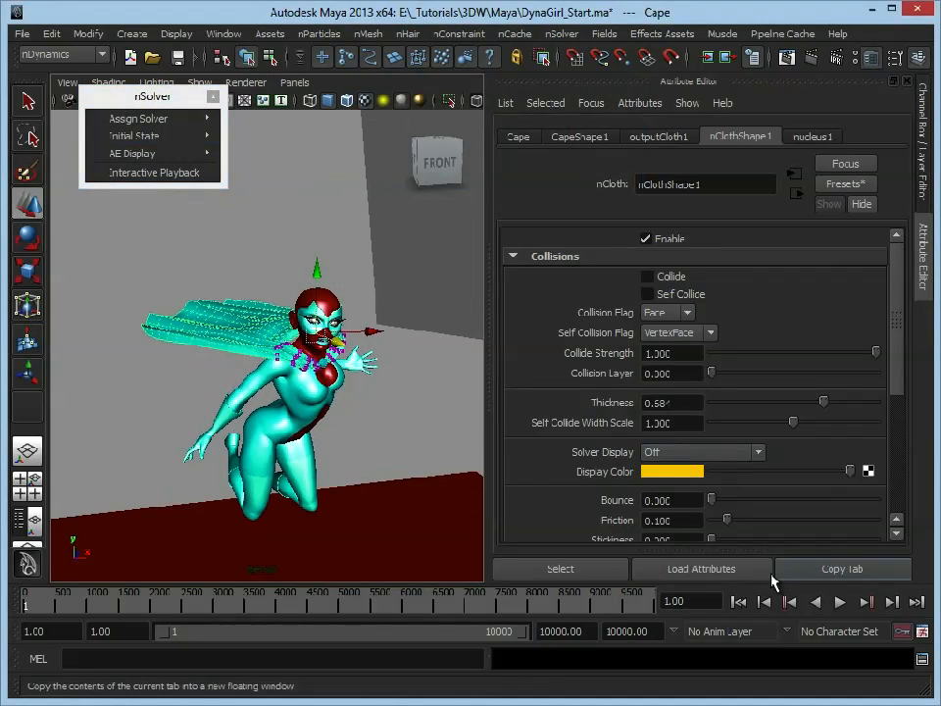
- Scroll through nClothShape1's Collisions section in the Attribute Editor
scroll(down, 3)
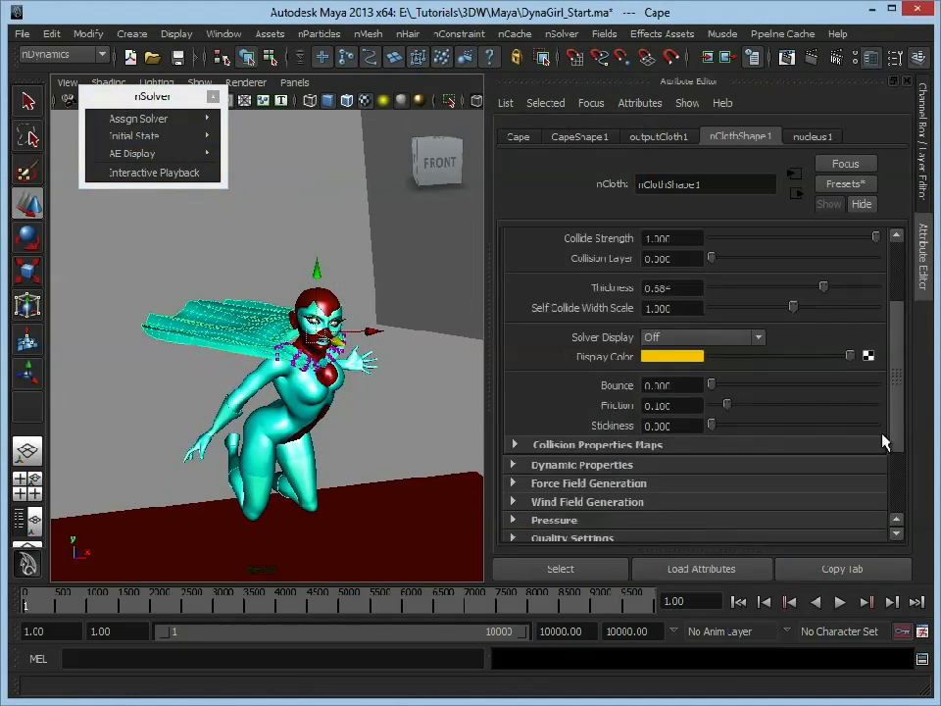